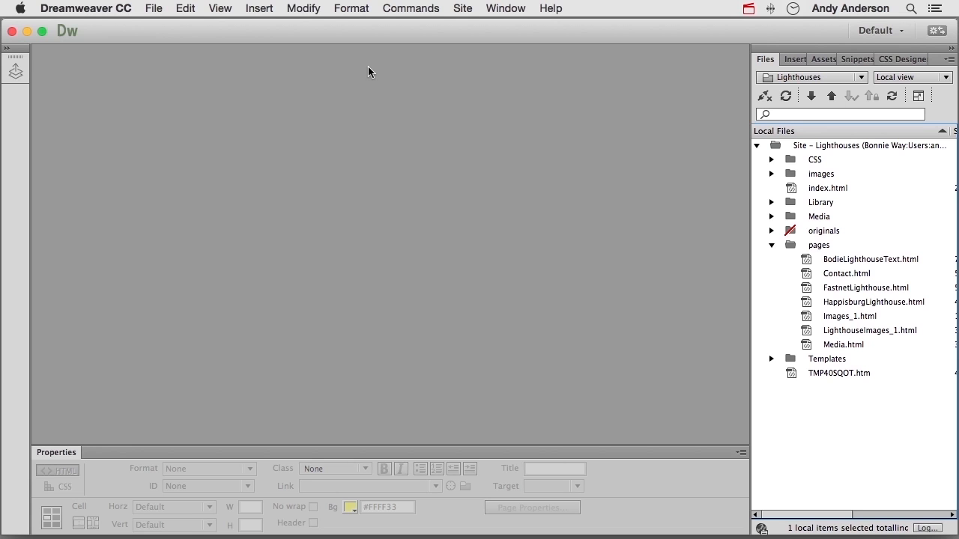
pyautogui.moveTo(723, 230)
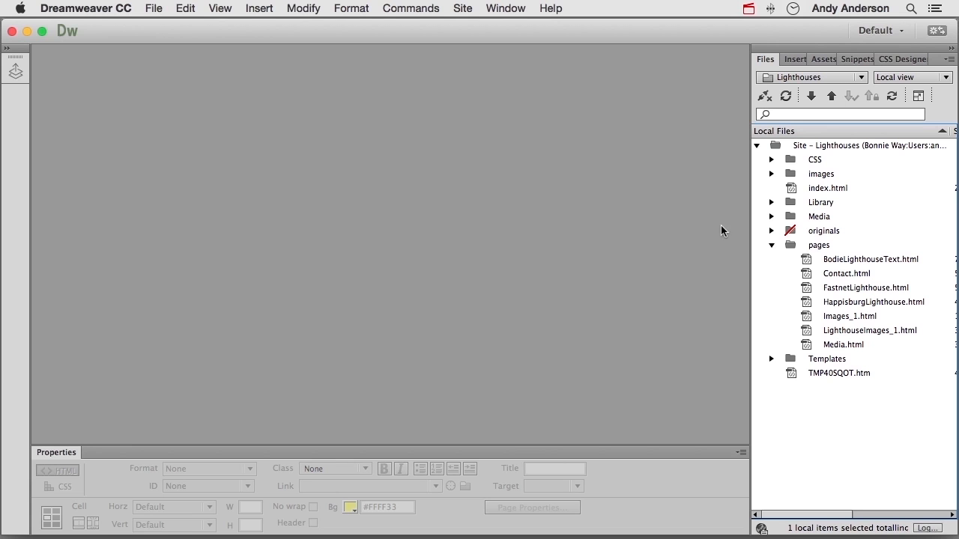
# - Open pages/HappisburgLighthouse.html from the Files panel and view it in Design view
pyautogui.click(874, 302)
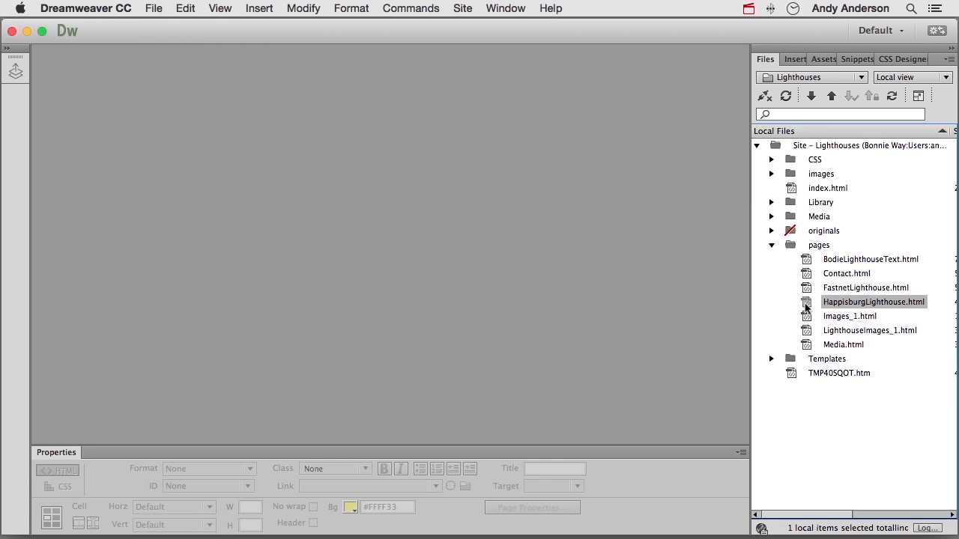
pyautogui.doubleClick(874, 301)
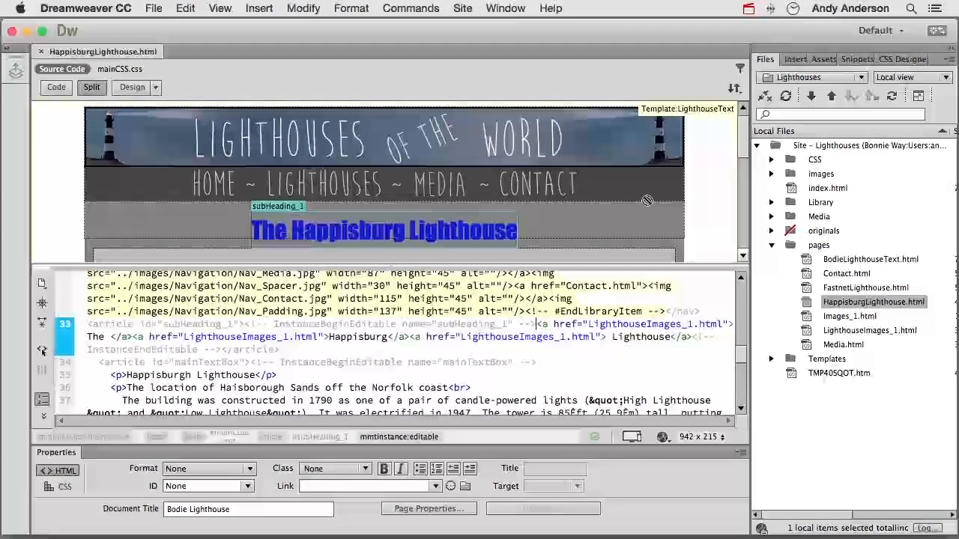
pyautogui.click(132, 87)
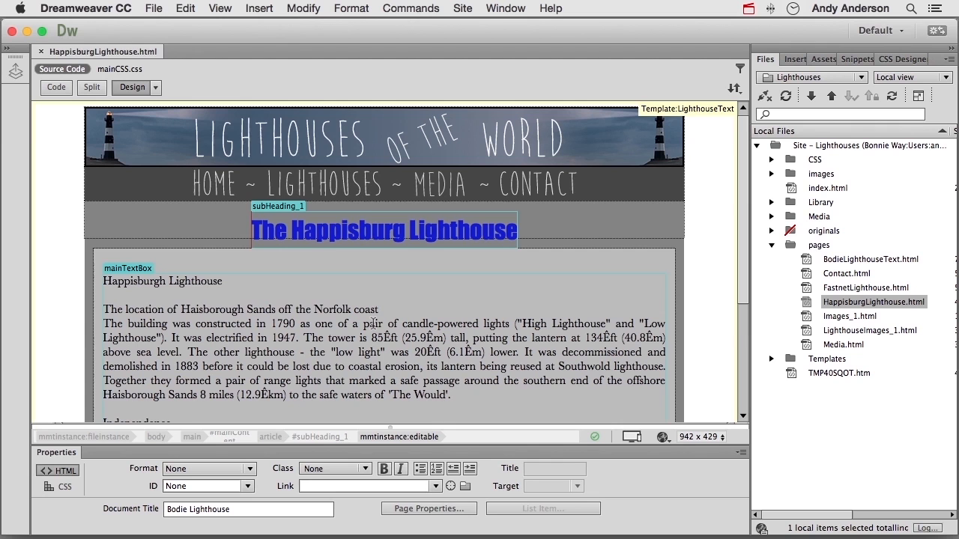
# - Open the File menu to reach the Validate submenu
pyautogui.click(153, 8)
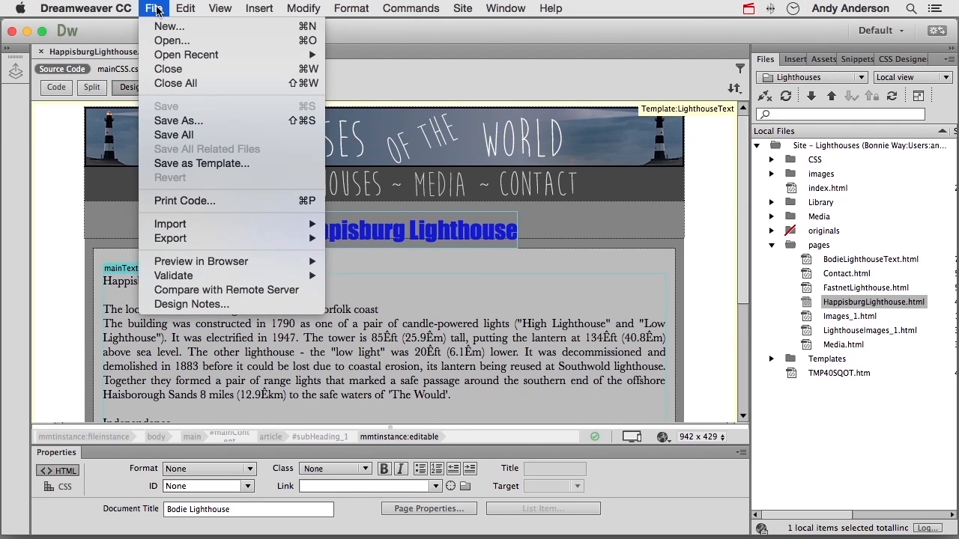
pyautogui.moveTo(201, 262)
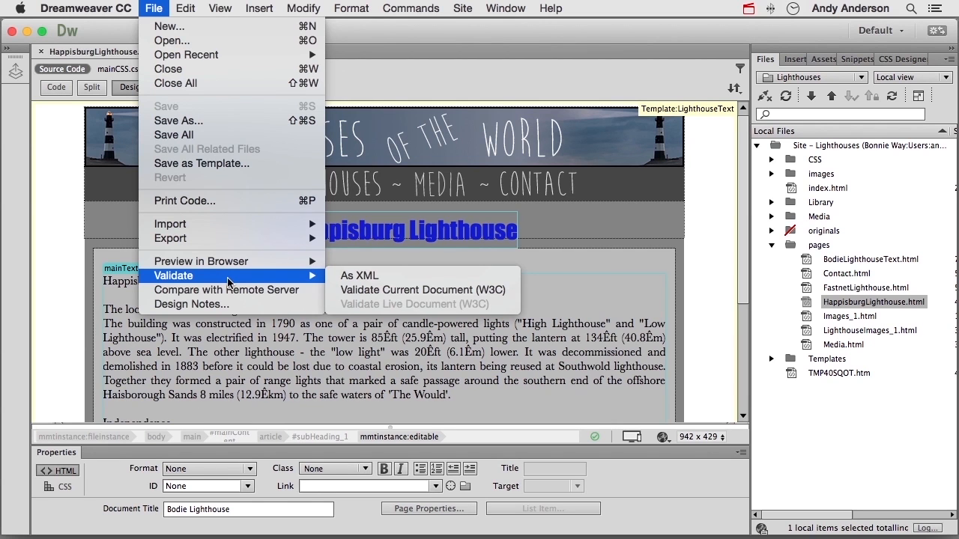
pyautogui.moveTo(360, 275)
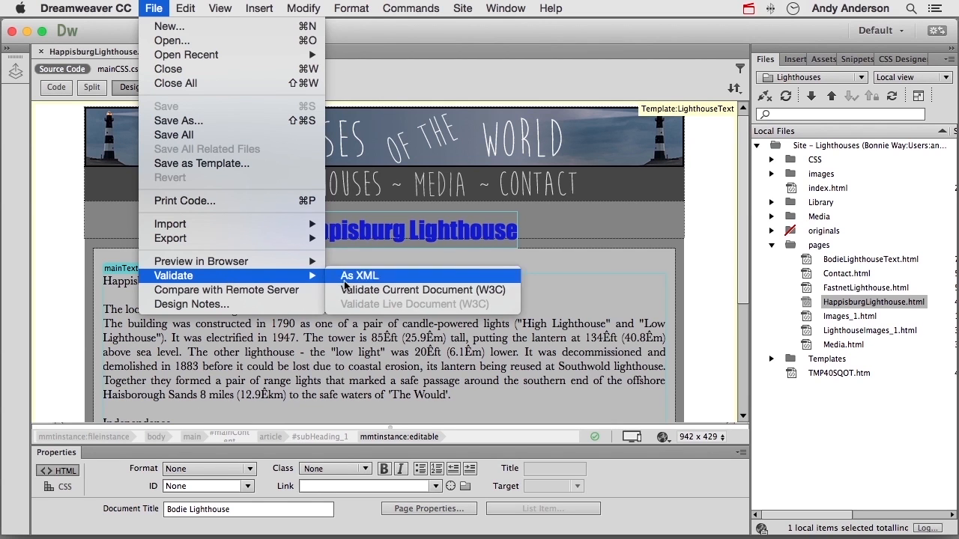
# - Run W3C validation on the Happisburg page, review the two HTML5 warnings, and close the results
pyautogui.click(423, 290)
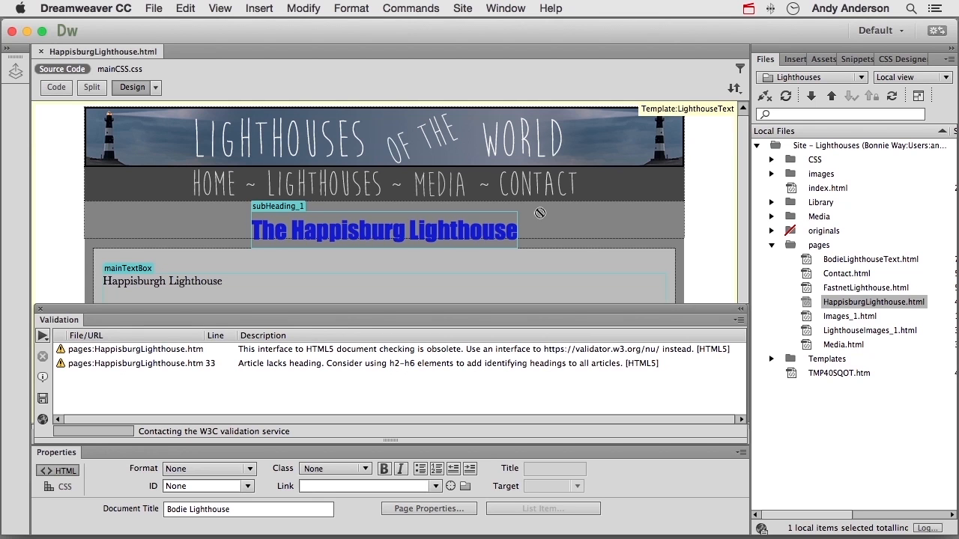
pyautogui.moveTo(327, 279)
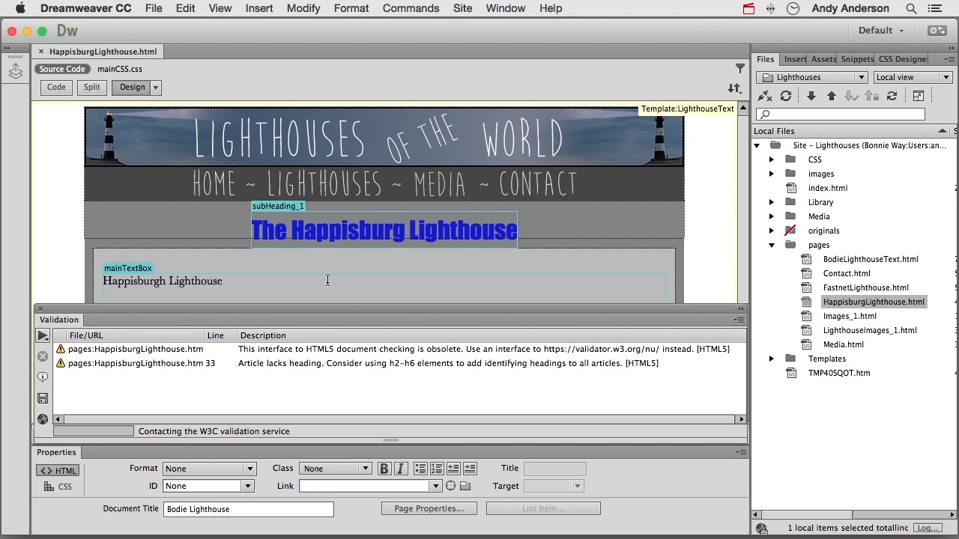
pyautogui.scroll(-3)
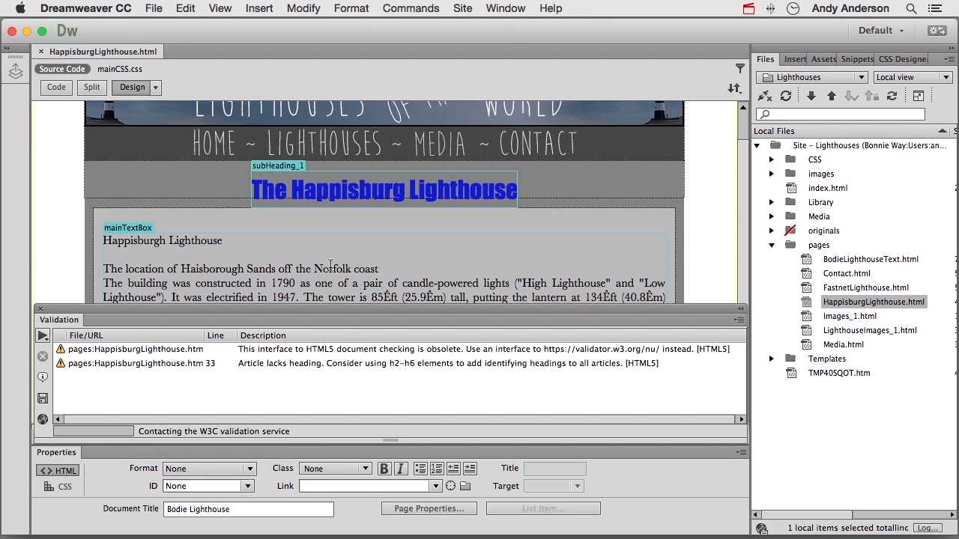
pyautogui.moveTo(384, 179)
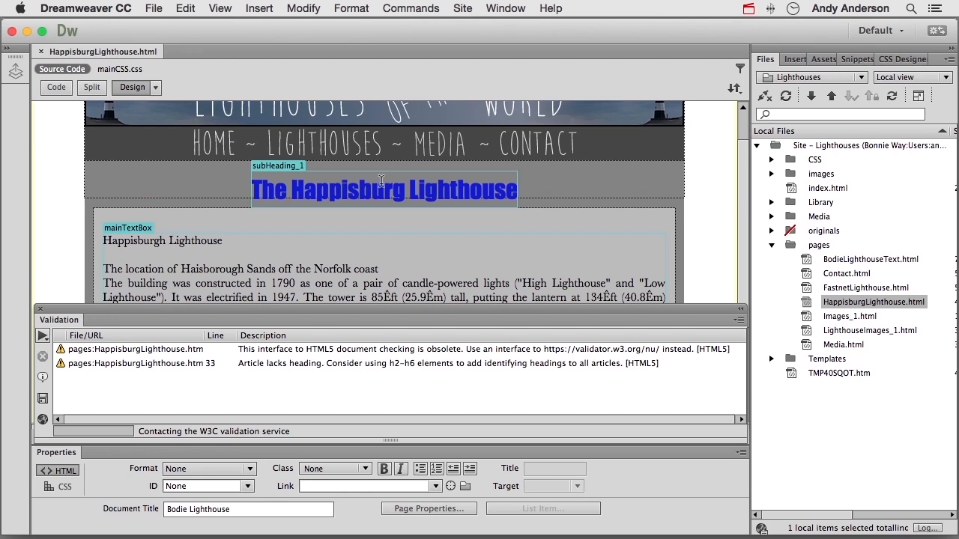
pyautogui.moveTo(305, 244)
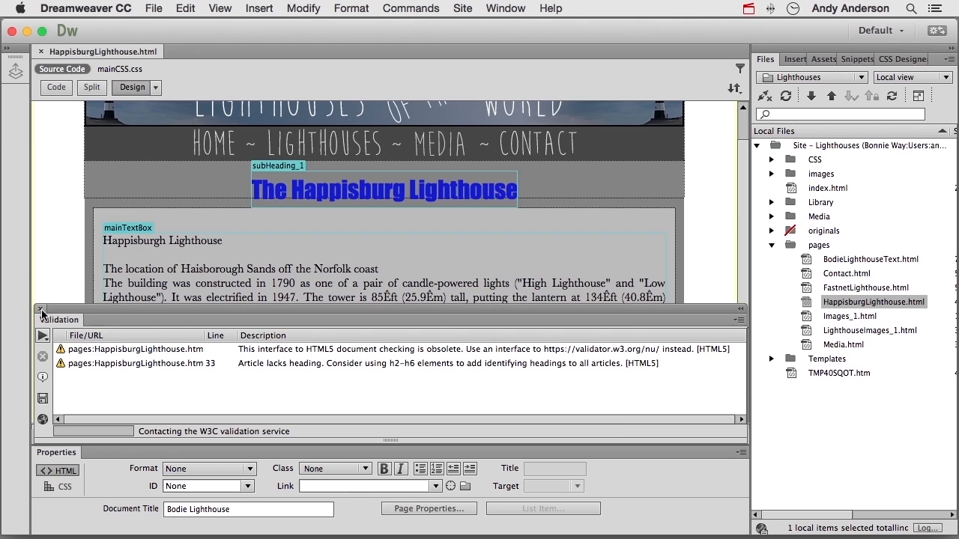
pyautogui.click(43, 310)
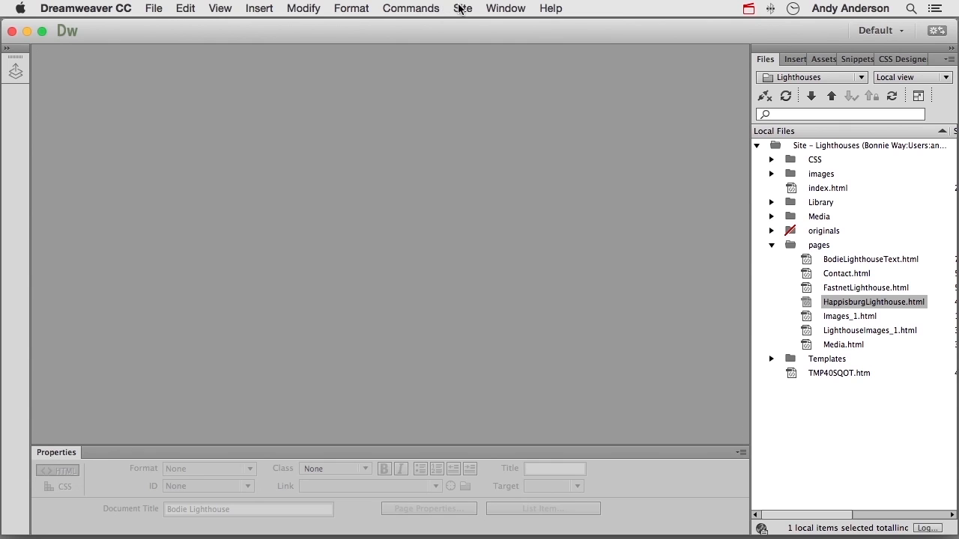
# - Check links across the entire site, inspect the three broken links in TMP40SQOT.htm, then close
pyautogui.click(462, 8)
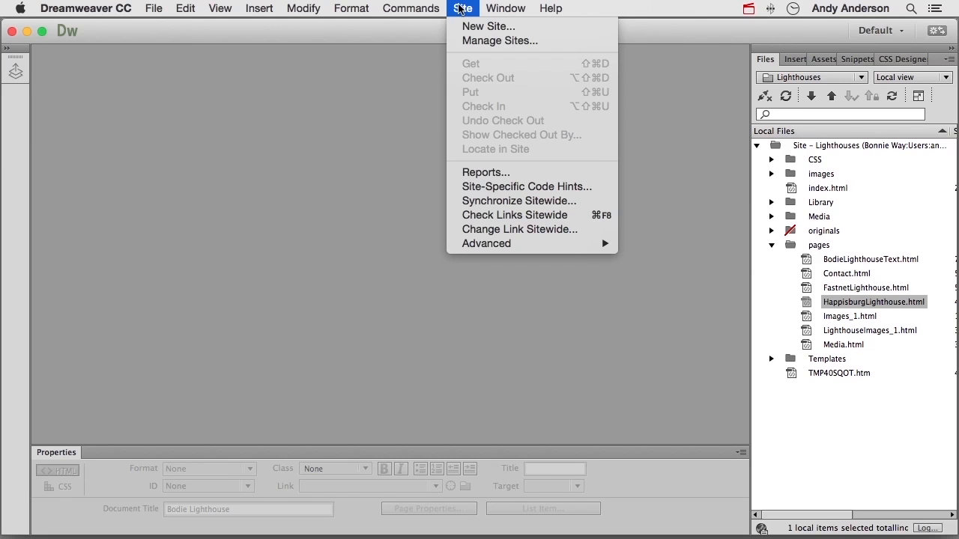
pyautogui.moveTo(469, 21)
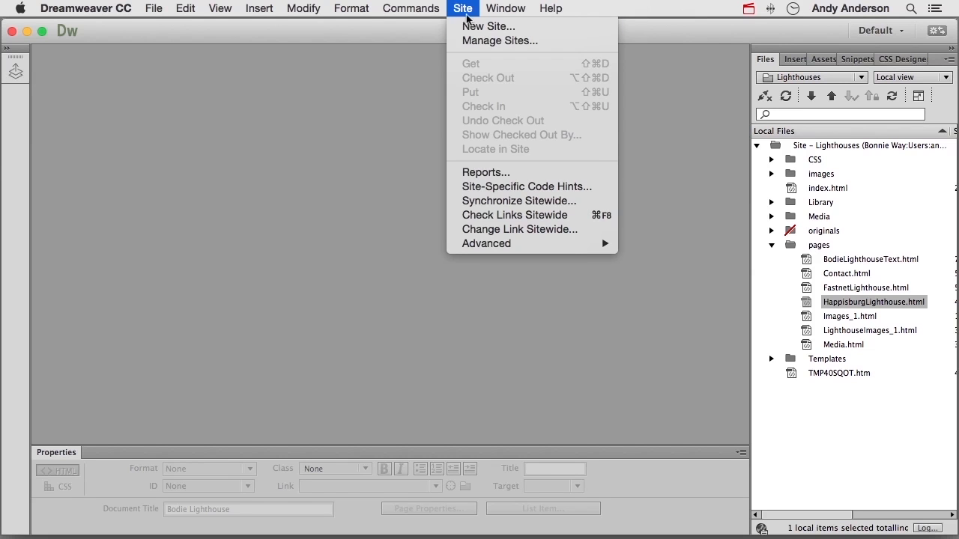
pyautogui.moveTo(507, 186)
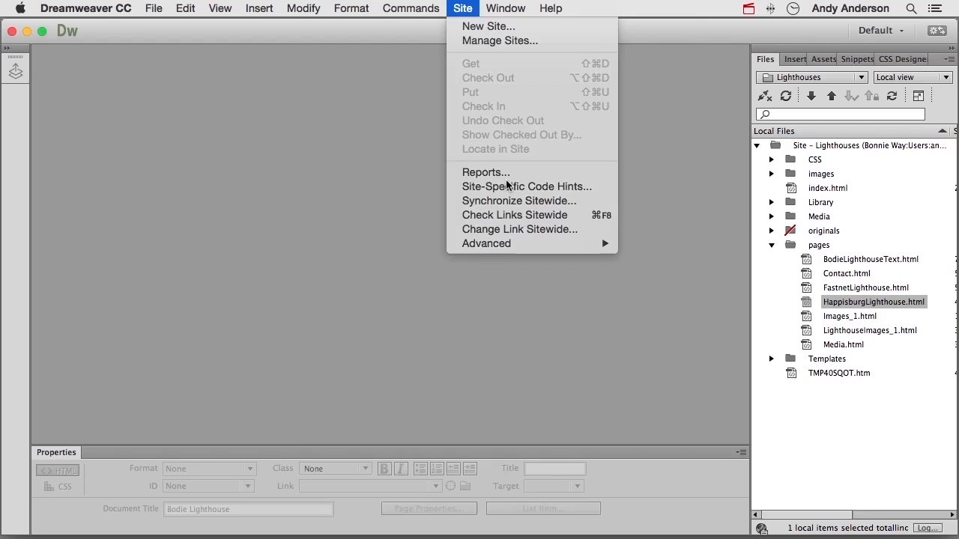
pyautogui.click(514, 215)
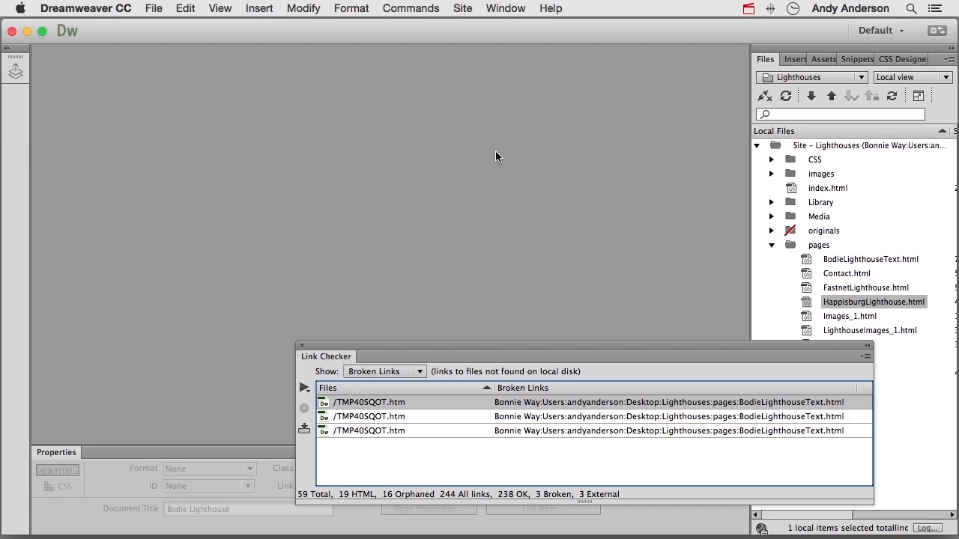
pyautogui.moveTo(338, 403)
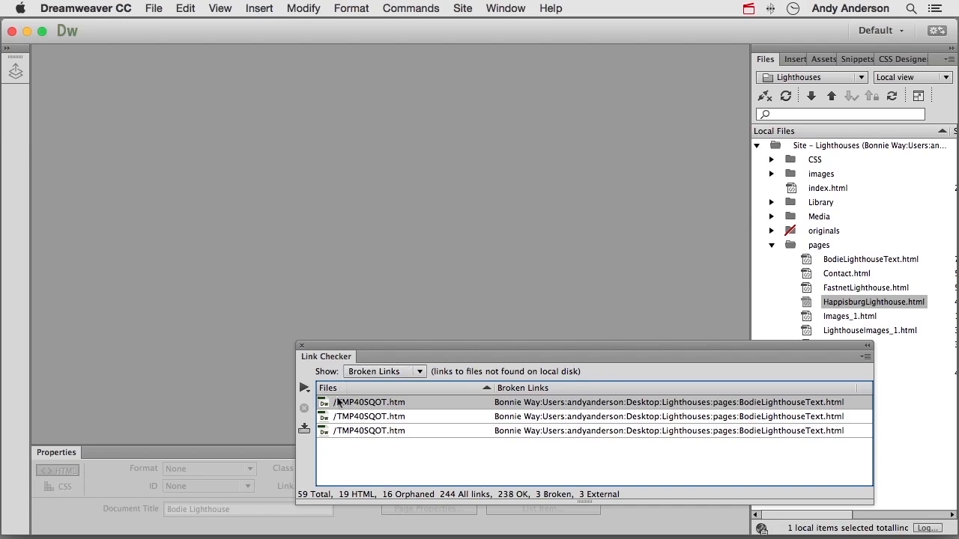
pyautogui.doubleClick(369, 402)
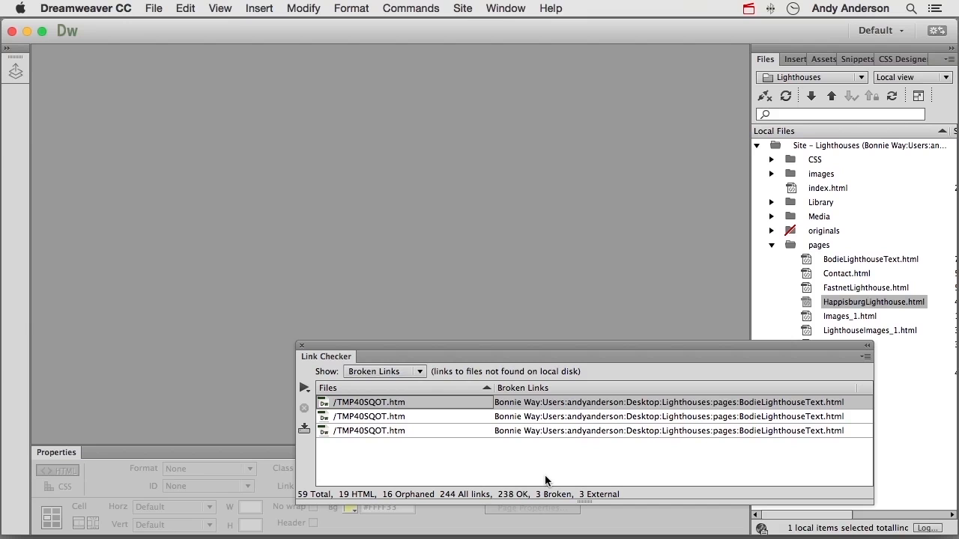
pyautogui.click(302, 345)
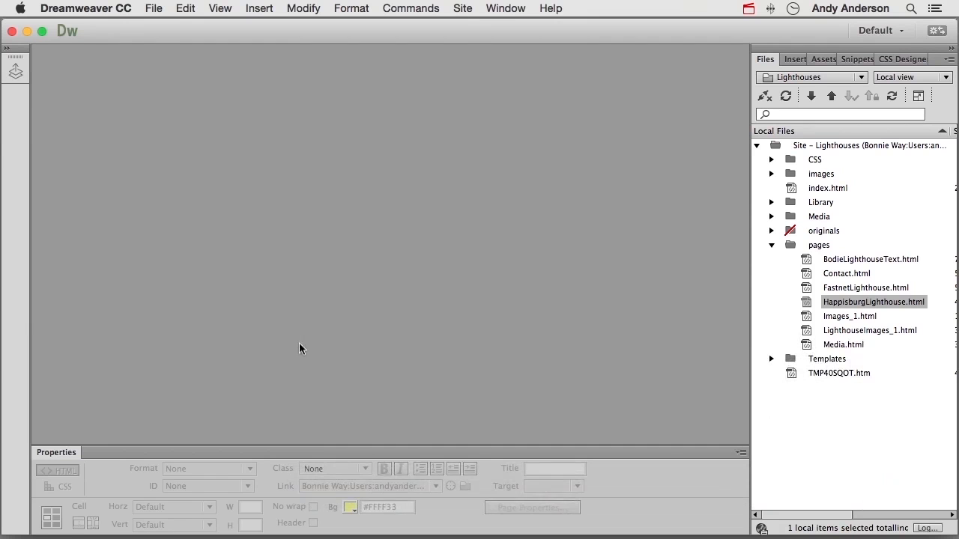
# - Run site reports for Combinable Nested Font Tags, Redundant Nested Tags, Removable Empty Tags and Untitled Documents
pyautogui.click(462, 9)
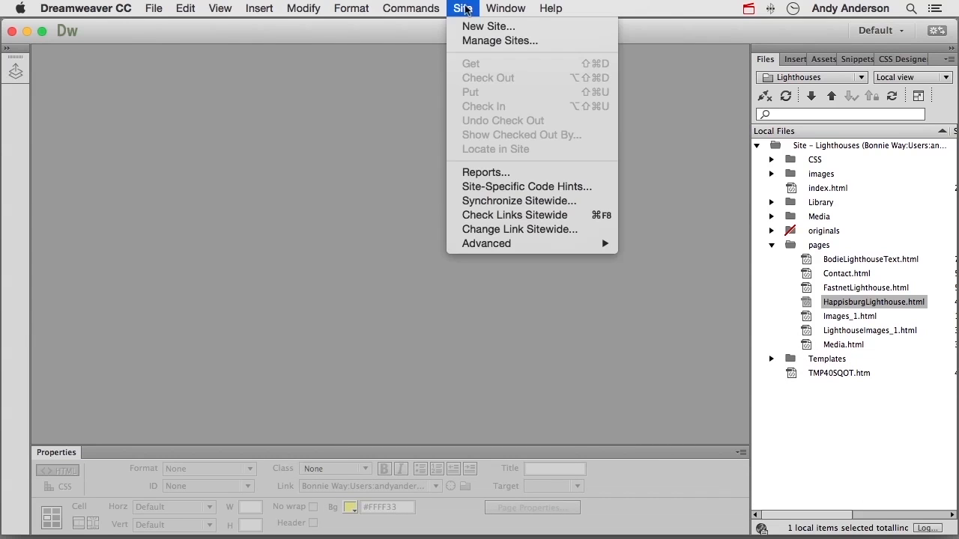
pyautogui.moveTo(485, 172)
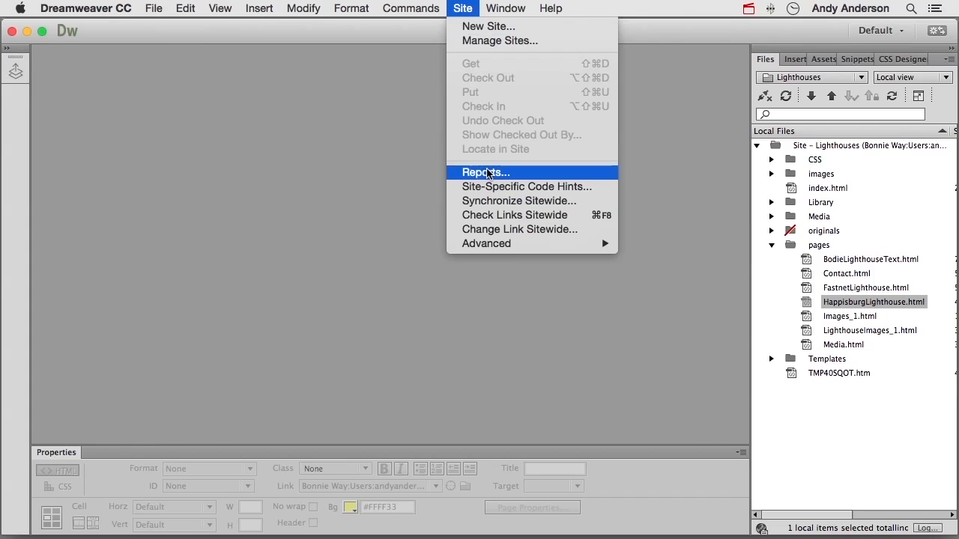
pyautogui.click(485, 172)
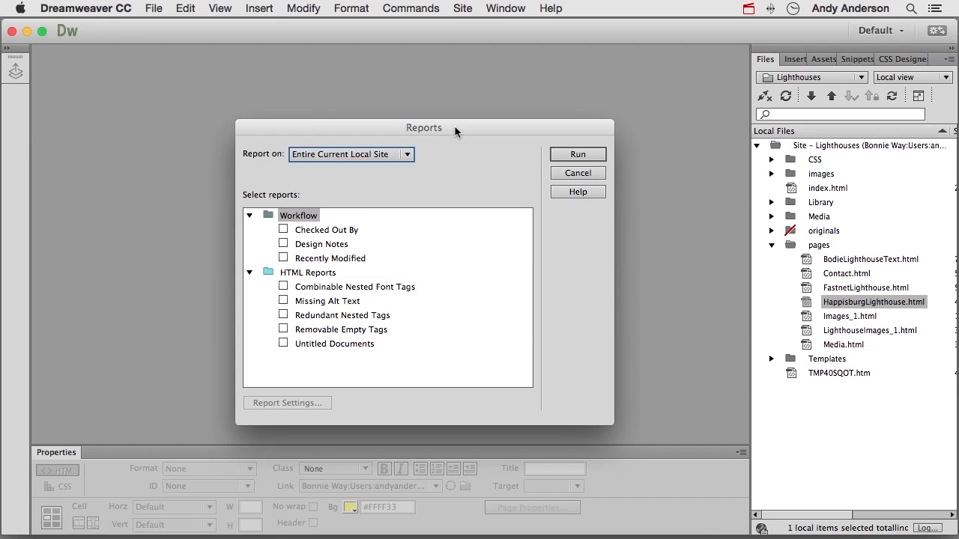
pyautogui.moveTo(396, 260)
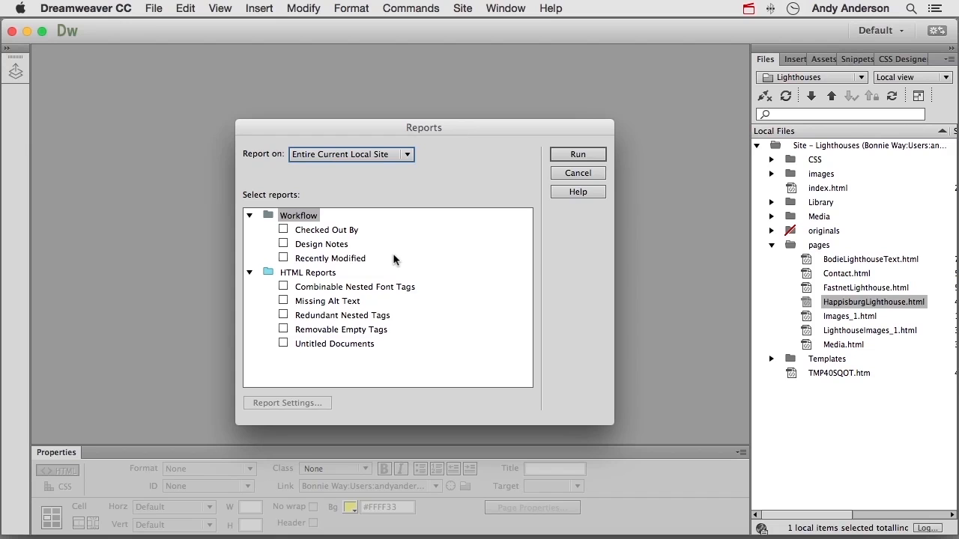
pyautogui.click(355, 286)
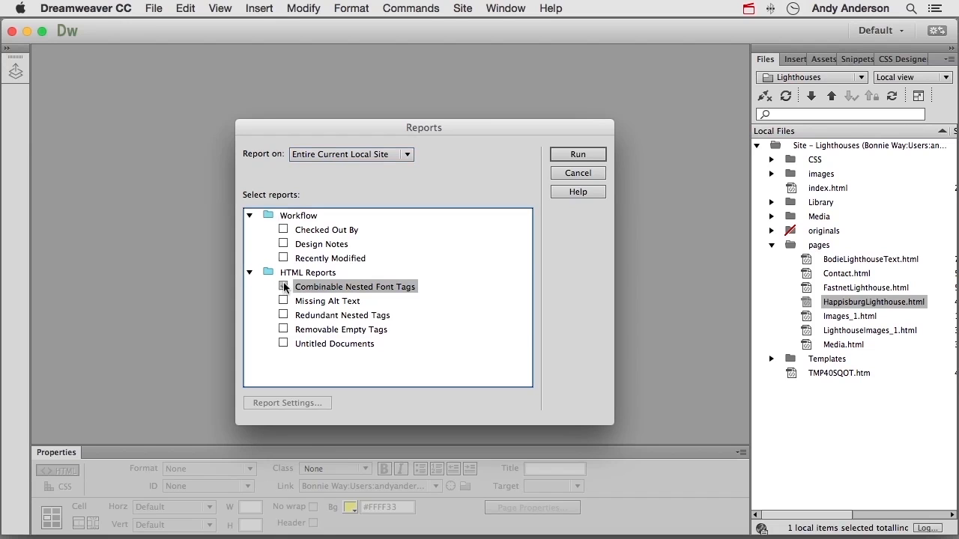
pyautogui.click(283, 287)
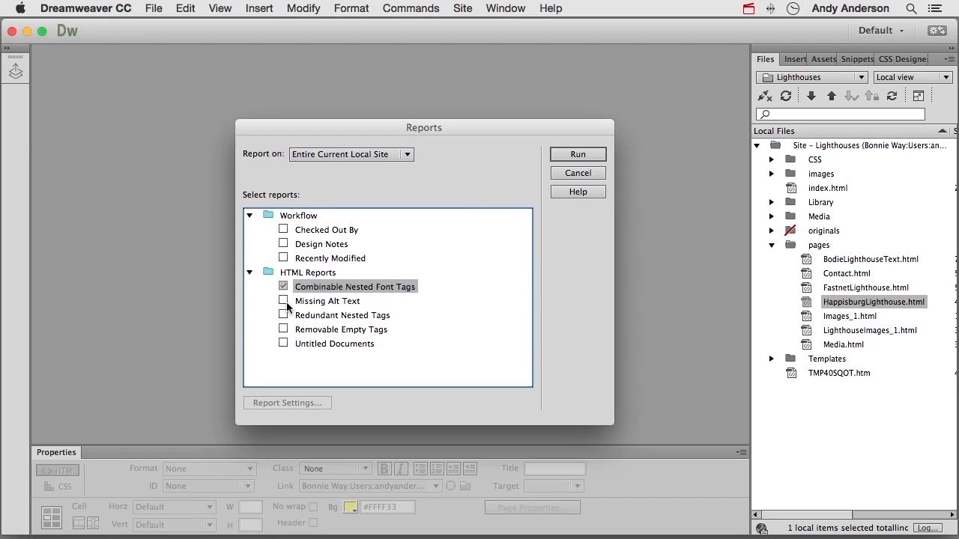
pyautogui.click(283, 314)
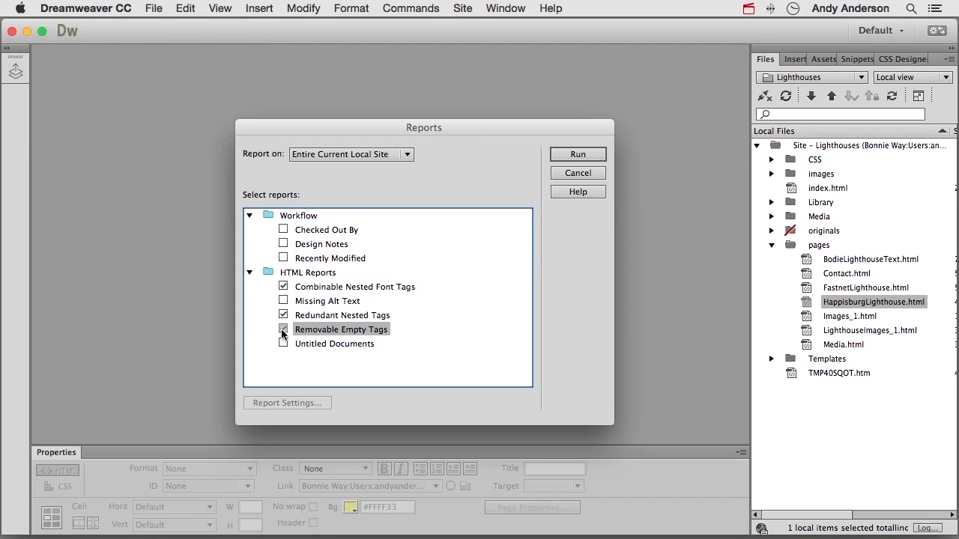
pyautogui.click(283, 329)
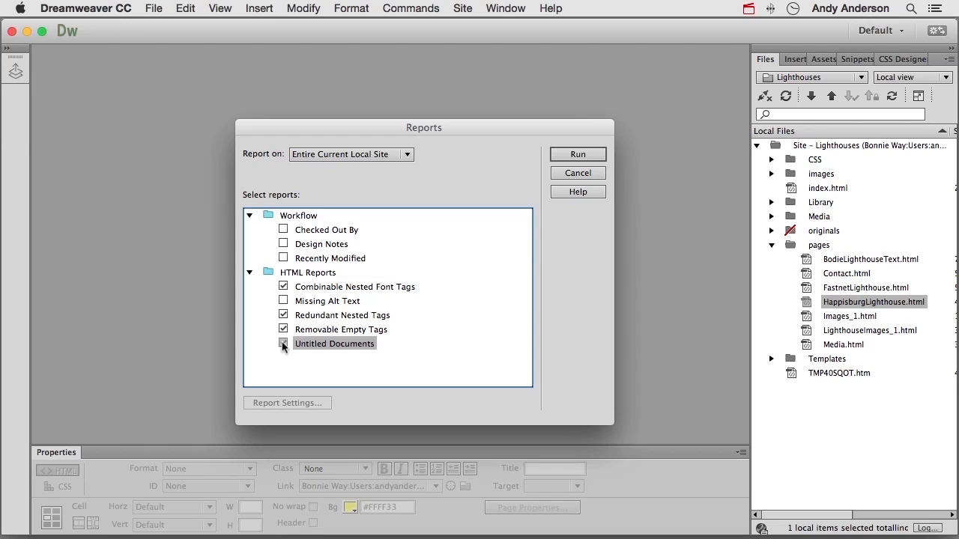
pyautogui.click(576, 154)
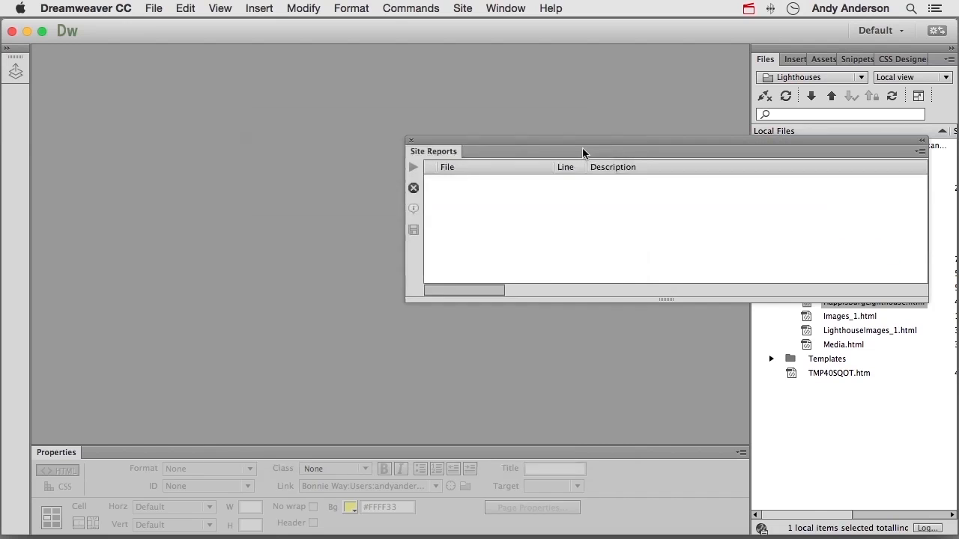
# - Review the five report warnings: four untitled pages and an empty FONT tag
pyautogui.click(413, 166)
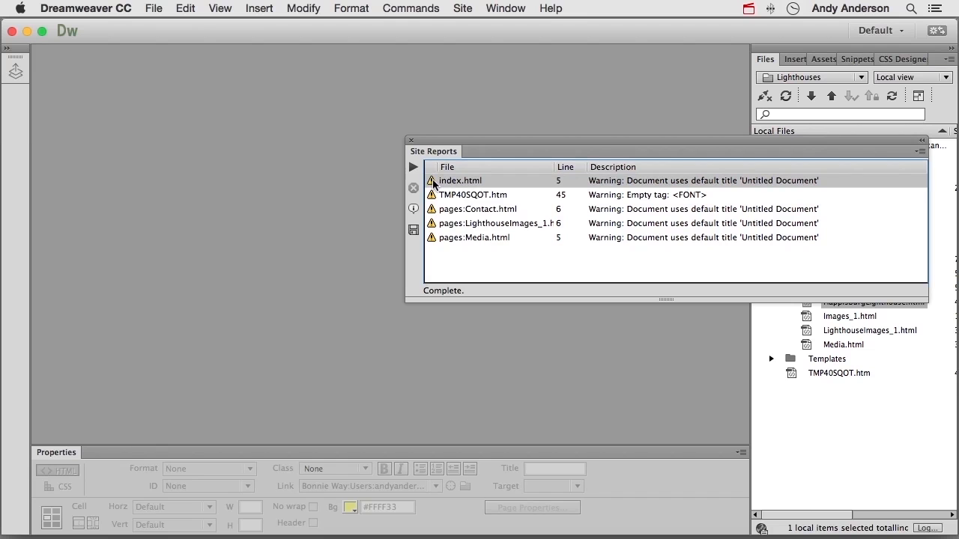
# - Open index.html from its warning and retitle it 'Lighthouses of the World - Home Page'
pyautogui.doubleClick(460, 180)
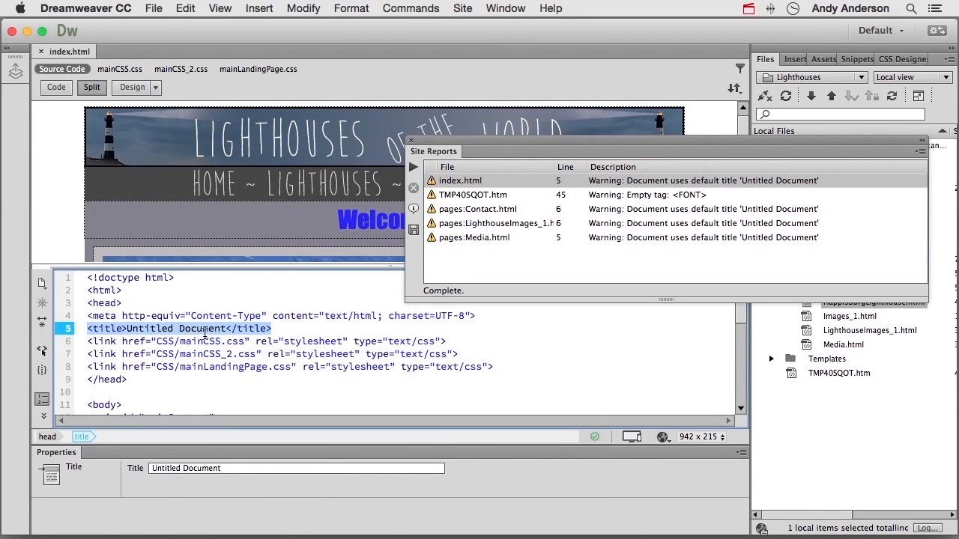
pyautogui.click(127, 328)
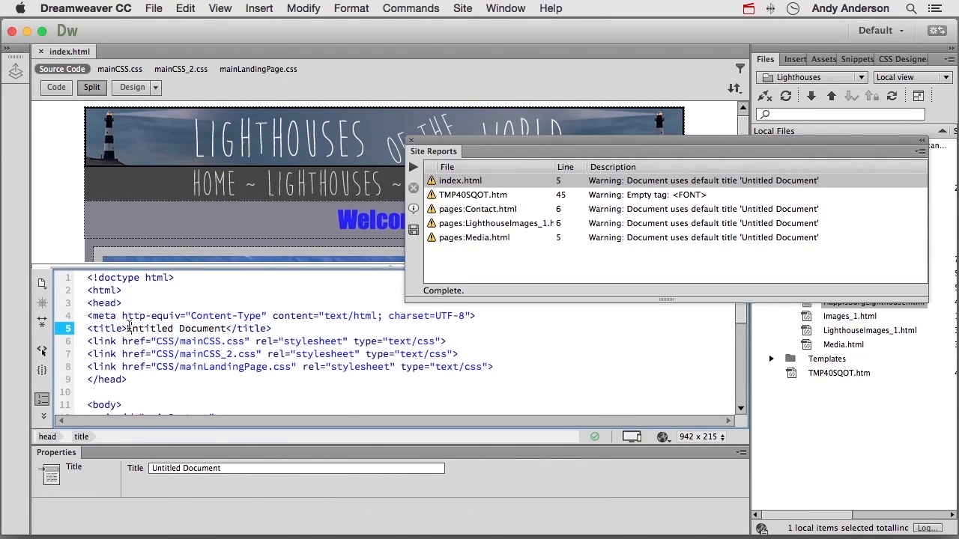
pyautogui.doubleClick(168, 328)
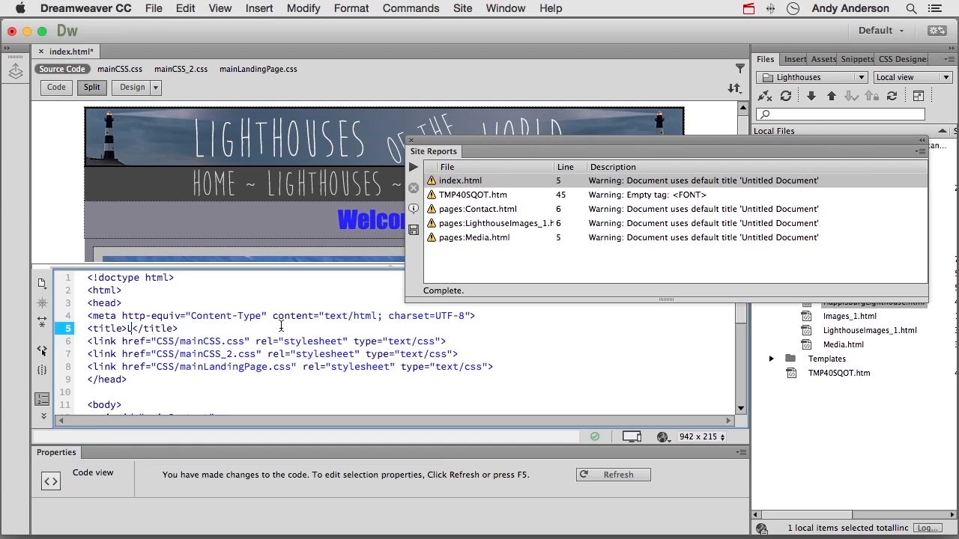
pyautogui.write('Lighthouses   of the Worl')
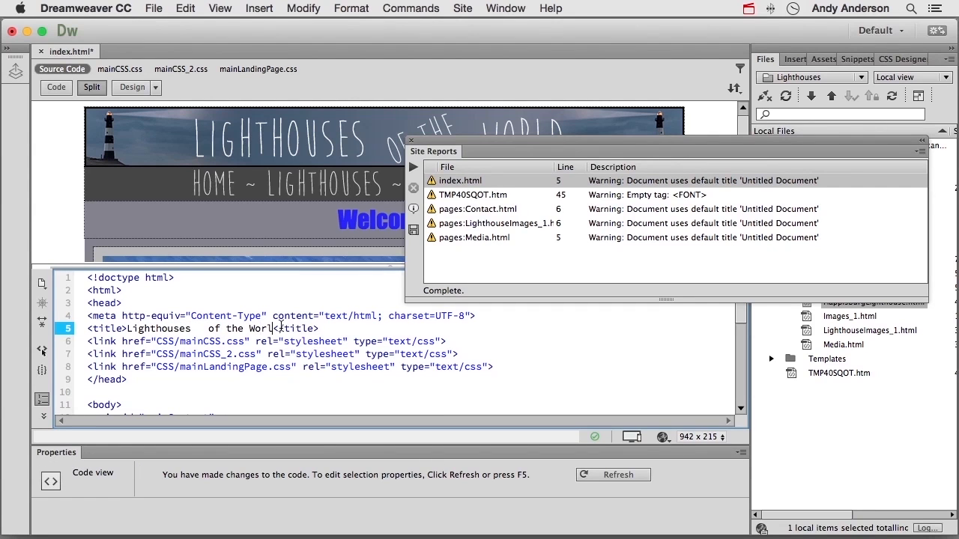
pyautogui.write('- Home Page')
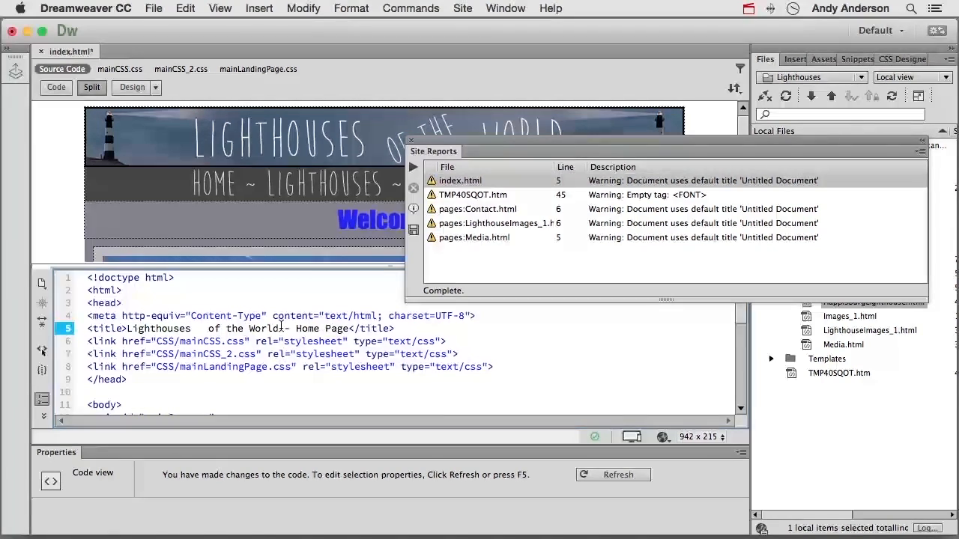